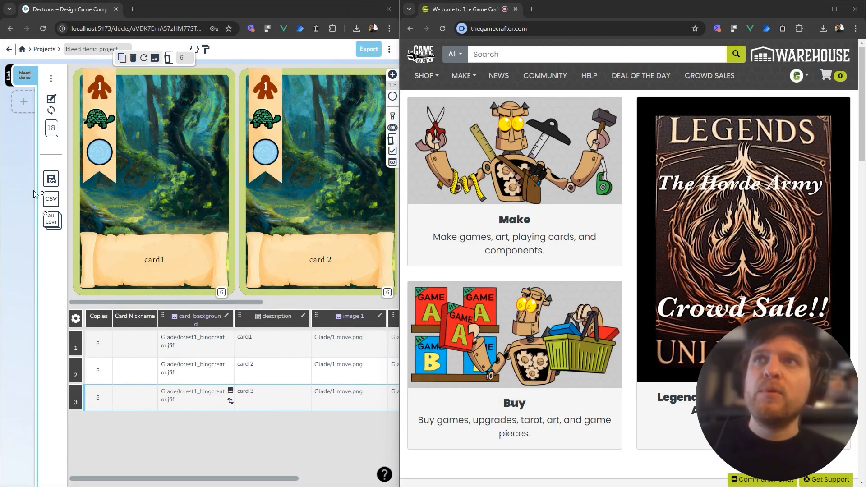
{"action": "mouse_move", "coordinate": [653, 171]}
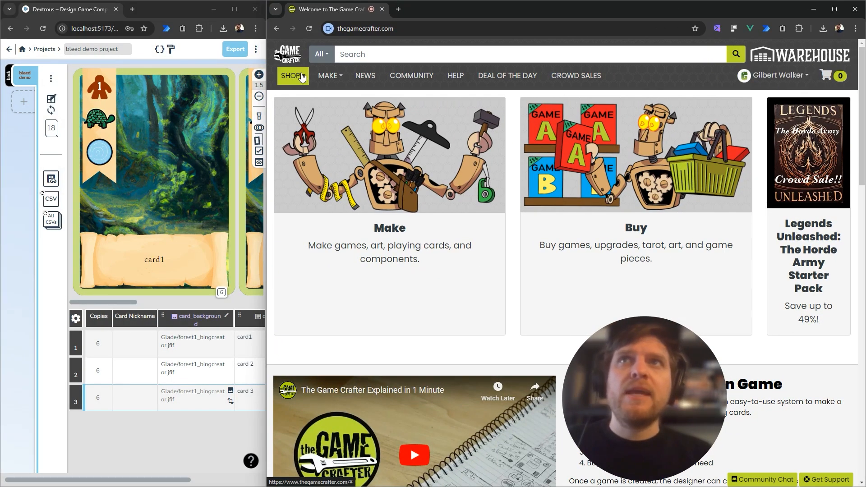
Step: Expand the site's Make menu to see the game-making pages
{"action": "left_click", "coordinate": [328, 76]}
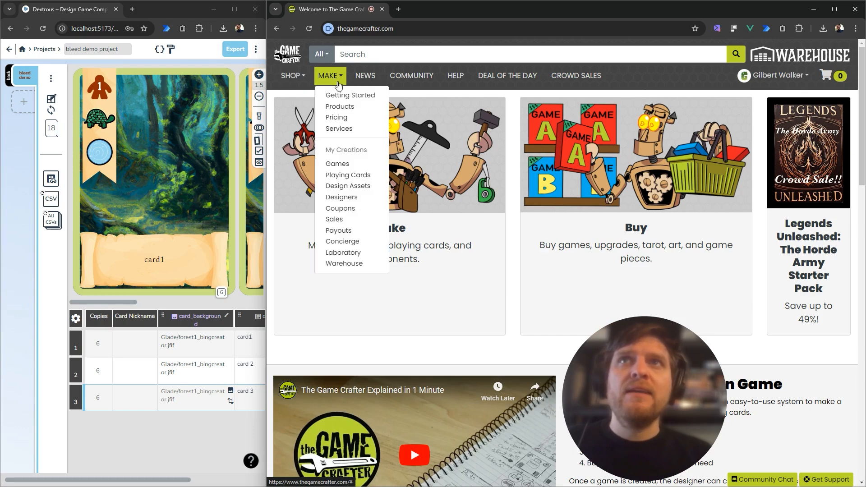
{"action": "mouse_move", "coordinate": [344, 164]}
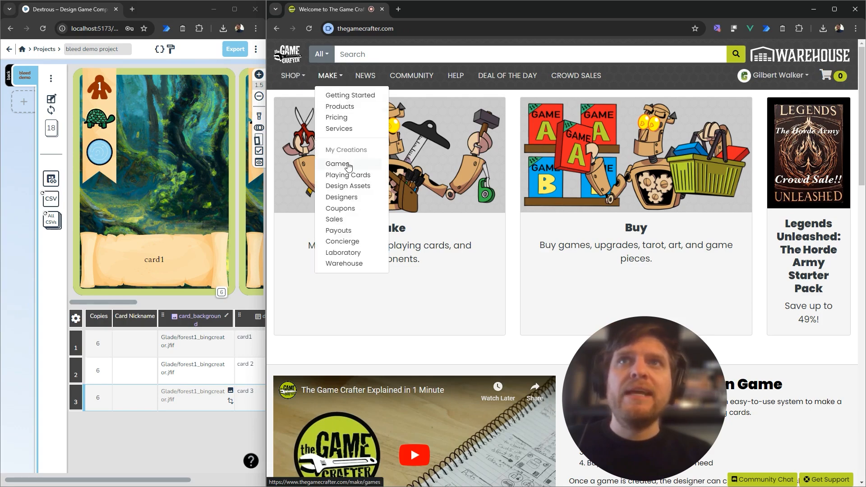
Step: From Make > Games, create a new game named 'test game 2'
{"action": "left_click", "coordinate": [337, 163]}
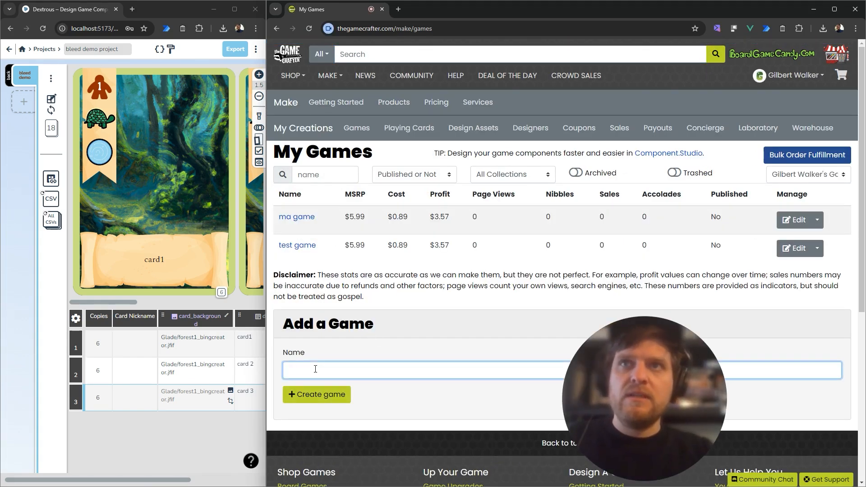
{"action": "type", "text": "test game 2"}
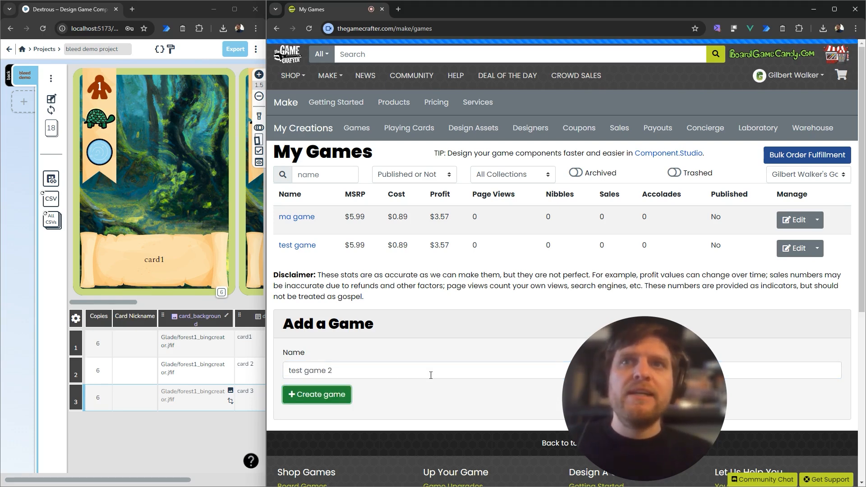
{"action": "left_click", "coordinate": [317, 395]}
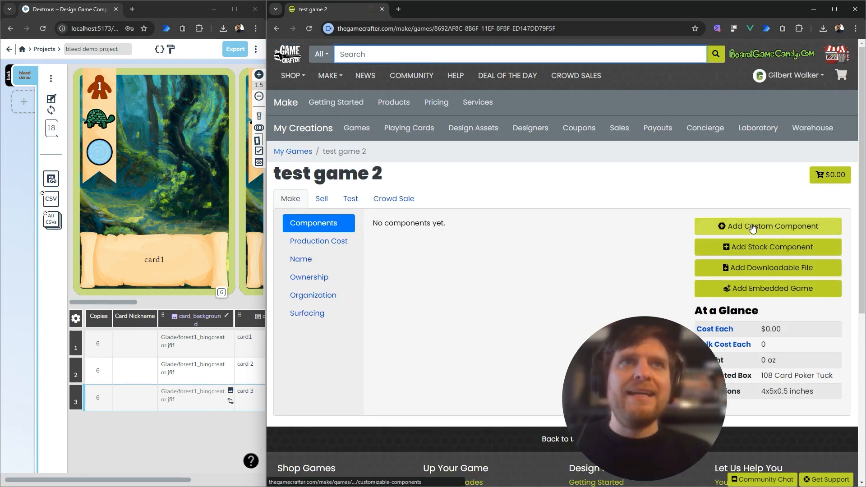
Step: Search the custom components for 'poker deck' and add the Poker Deck to the game
{"action": "left_click", "coordinate": [769, 225]}
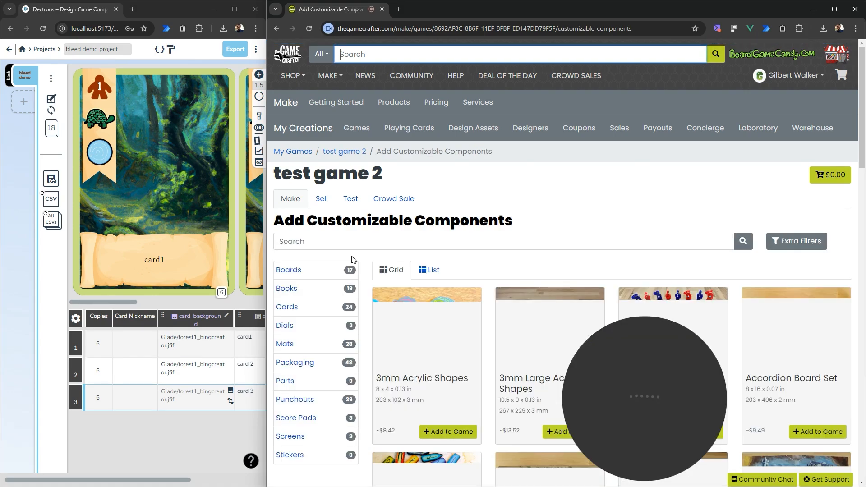
{"action": "type", "text": "poker deck"}
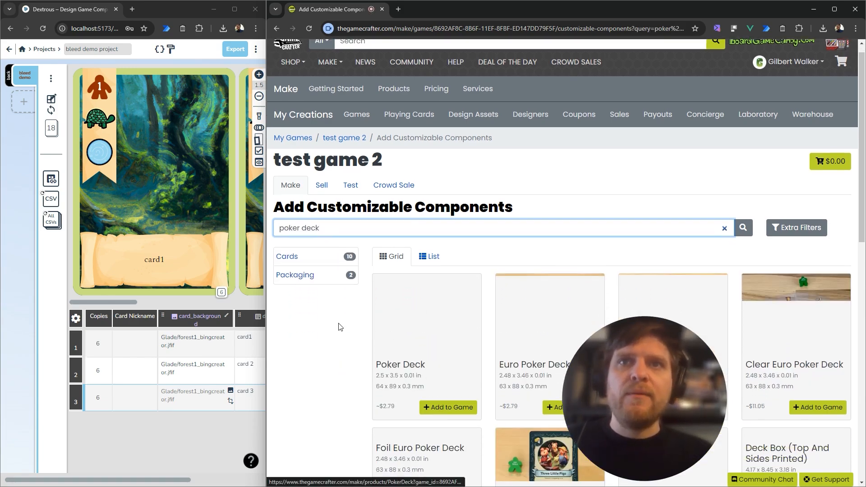
{"action": "scroll", "scroll_direction": "down", "scroll_amount": 3}
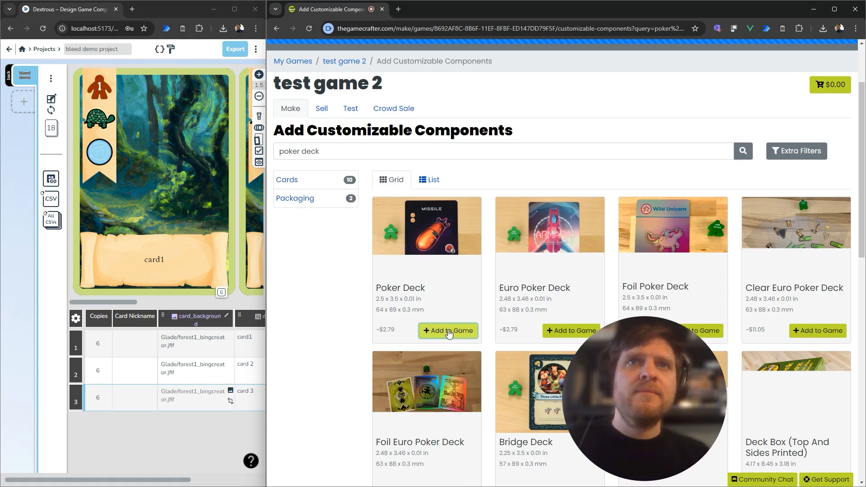
{"action": "left_click", "coordinate": [448, 330]}
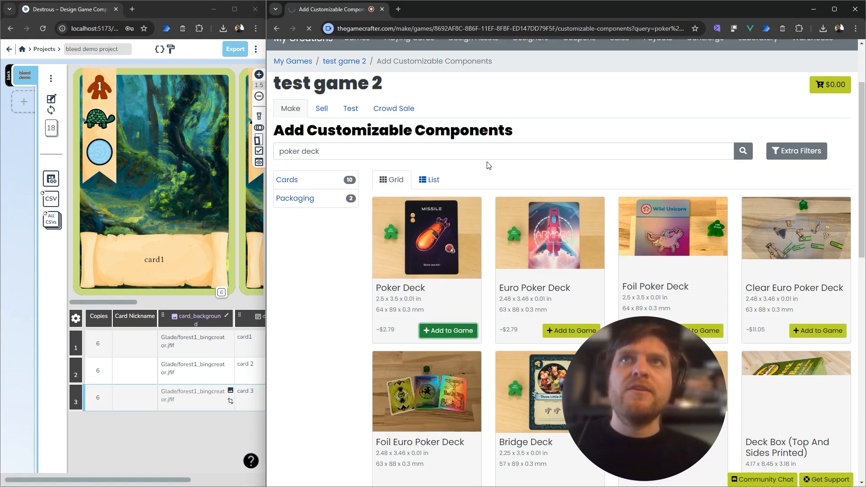
Step: View the Untitled Poker Deck page's back and card upload areas needing 825x1125 images
{"action": "left_click", "coordinate": [447, 330]}
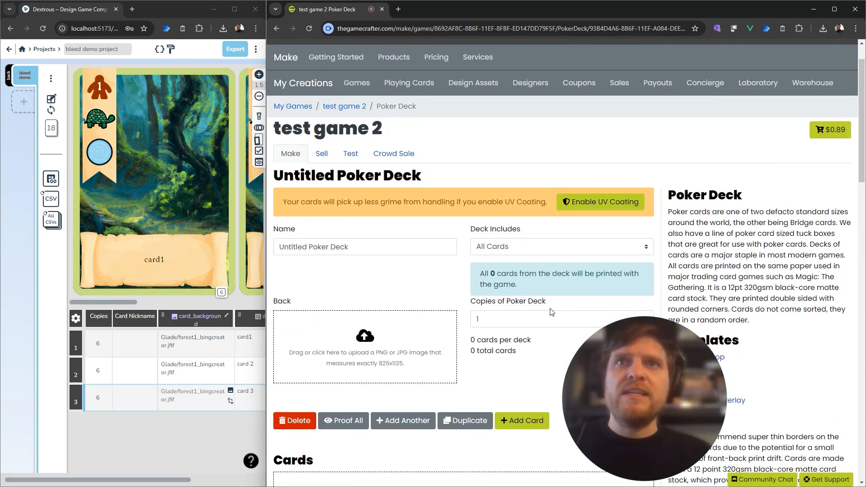
{"action": "scroll", "scroll_direction": "down", "scroll_amount": 3}
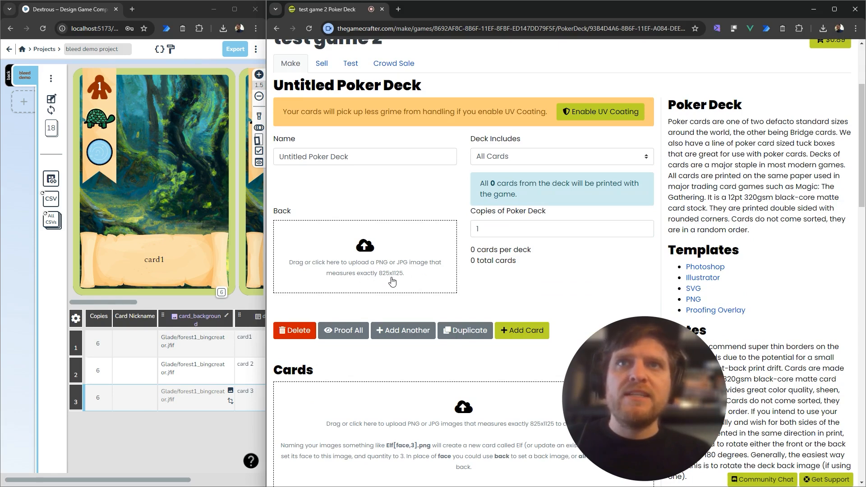
{"action": "mouse_move", "coordinate": [382, 283]}
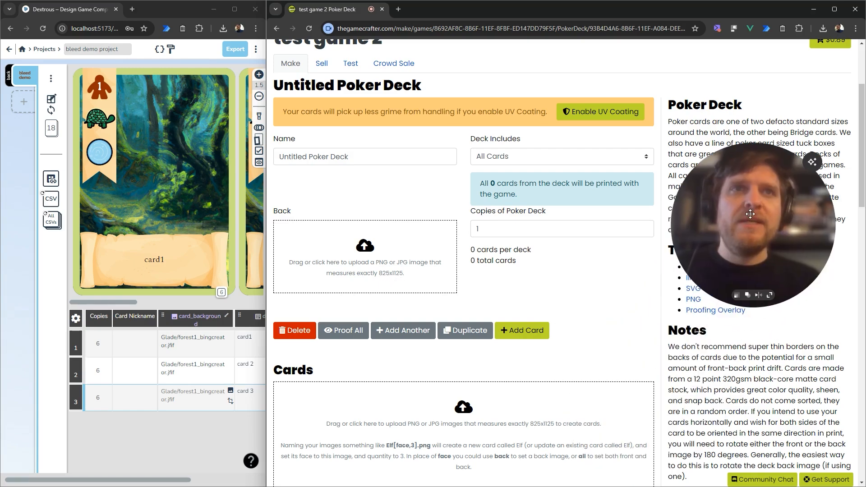
{"action": "scroll", "scroll_direction": "down", "scroll_amount": 3}
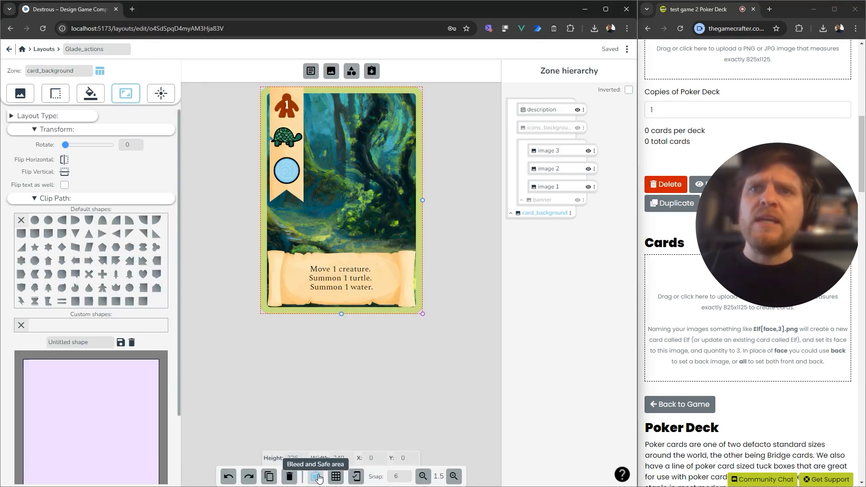
Step: Calculate bleed from desired height 1125 and width 825, giving about 3.179 mm
{"action": "left_click", "coordinate": [314, 477]}
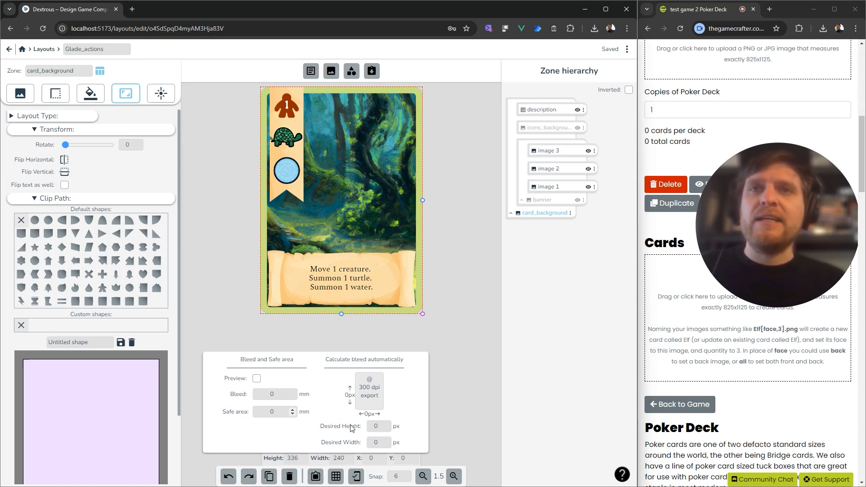
{"action": "left_click", "coordinate": [378, 426]}
{"action": "type", "text": "1125"}
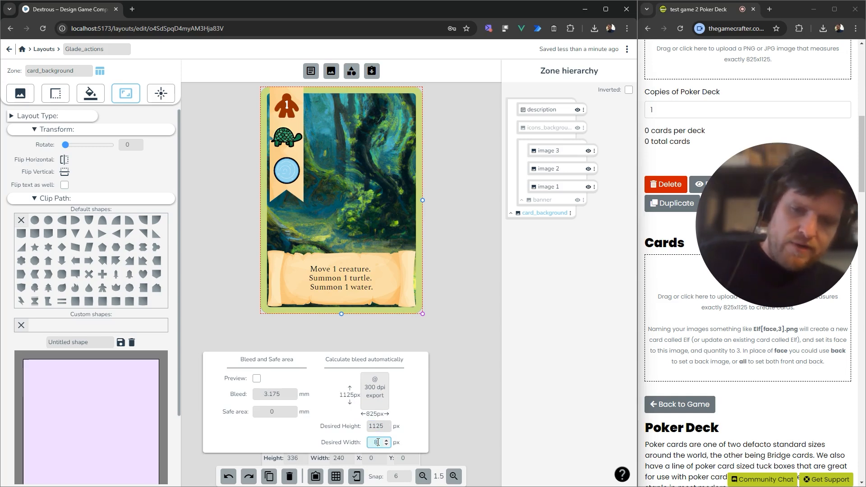
{"action": "type", "text": "825"}
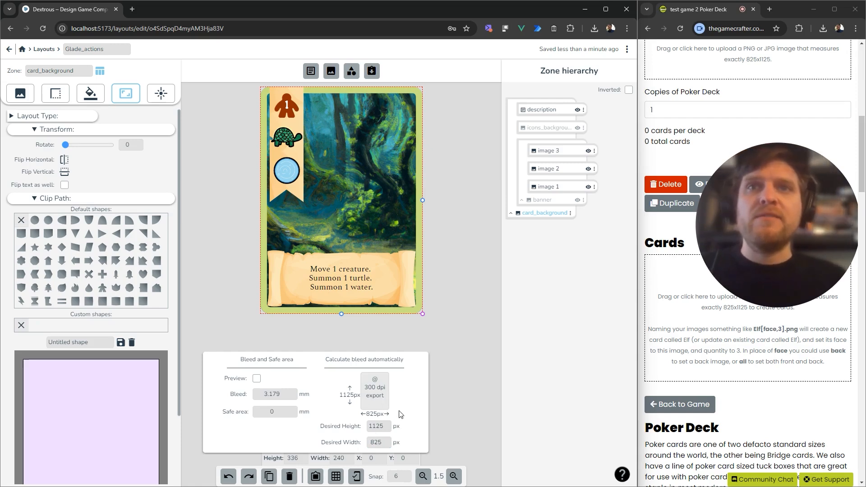
{"action": "left_click", "coordinate": [275, 393]}
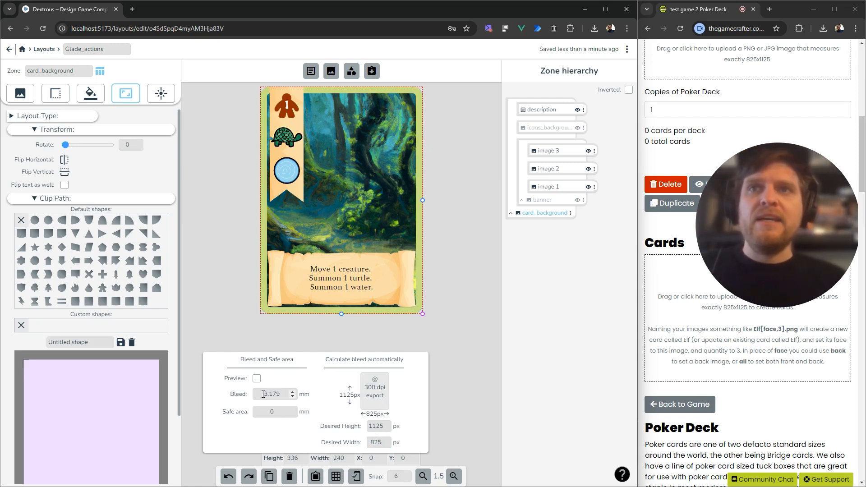
Step: Preview the calculated bleed margin around the card layout
{"action": "left_click", "coordinate": [270, 394]}
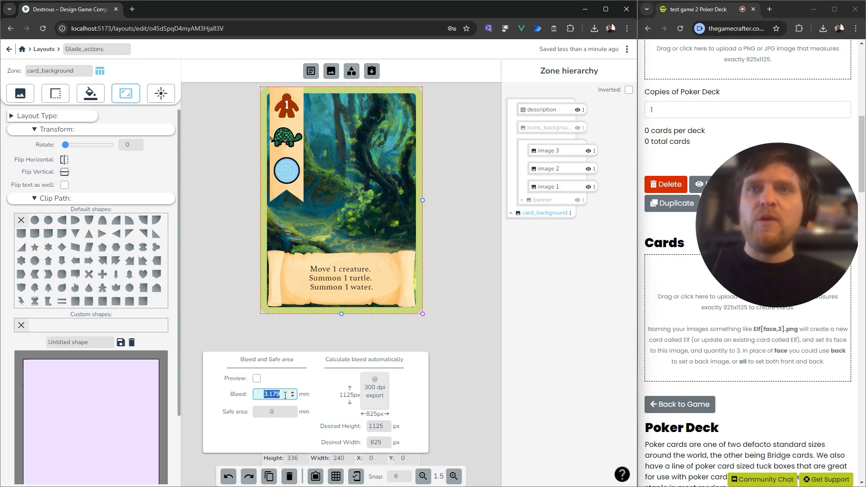
{"action": "left_click", "coordinate": [257, 378]}
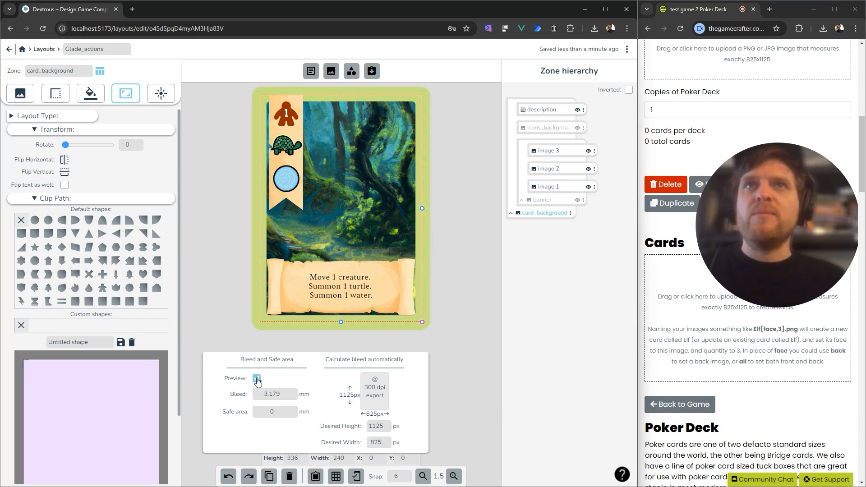
{"action": "left_click", "coordinate": [256, 378]}
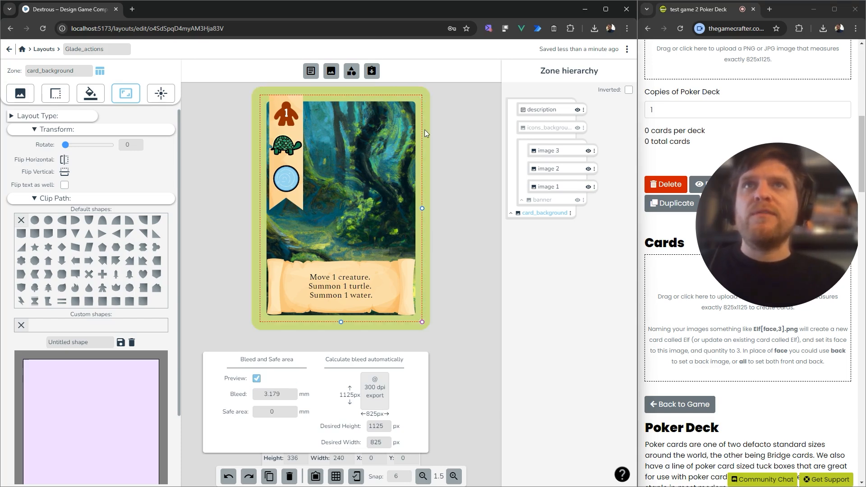
{"action": "mouse_move", "coordinate": [267, 85]}
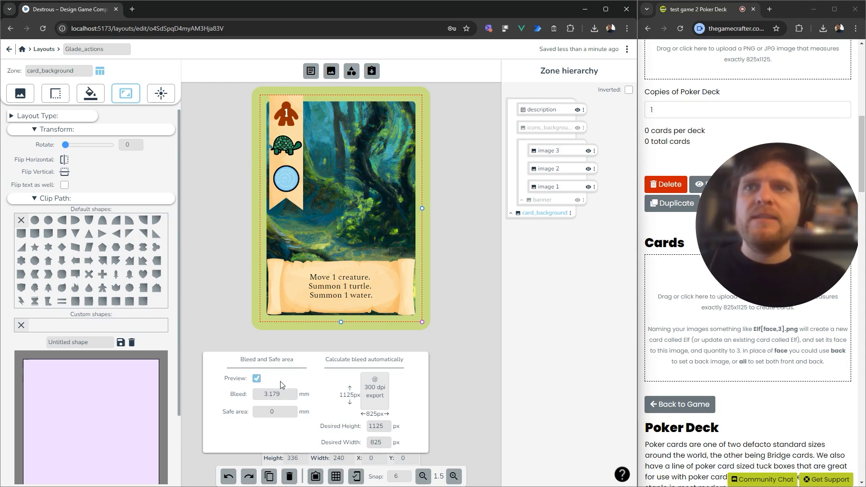
{"action": "triple_click", "coordinate": [271, 395]}
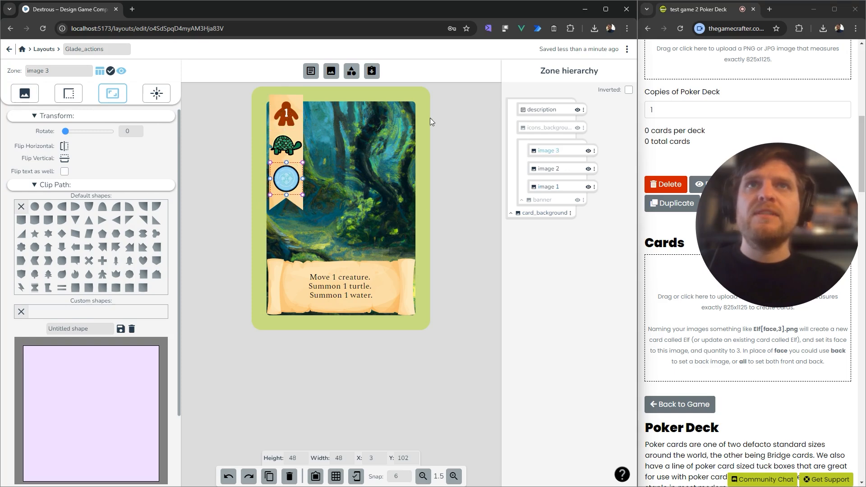
Step: Stretch the banner to the top bleed edge, nudge the icons down, and return to the deck view
{"action": "left_click", "coordinate": [547, 199]}
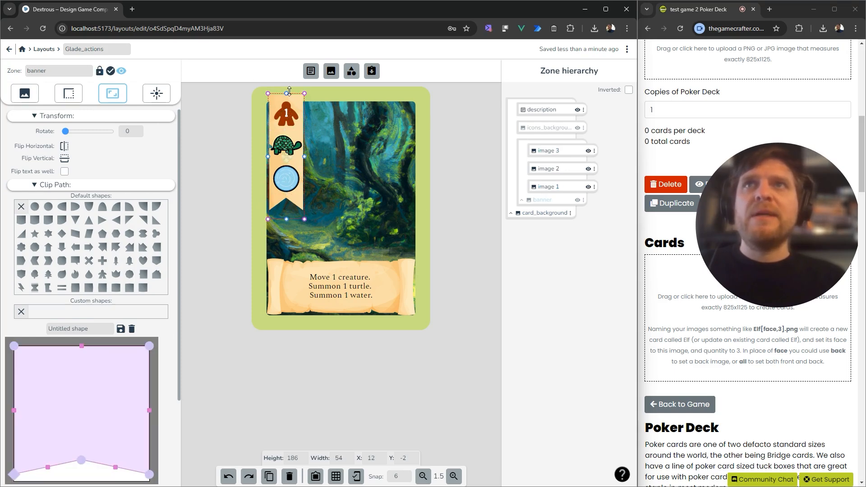
{"action": "left_click_drag", "start_coordinate": [287, 92], "coordinate": [287, 83]}
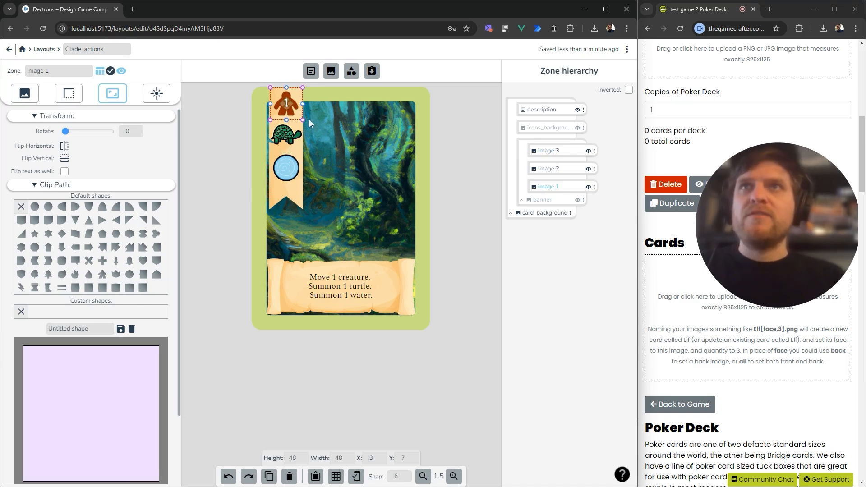
{"action": "left_click_drag", "start_coordinate": [286, 105], "coordinate": [286, 116]}
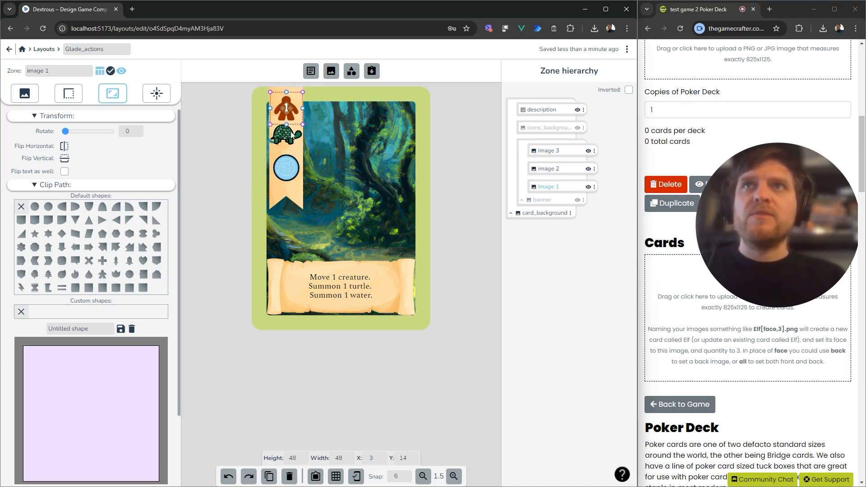
{"action": "left_click", "coordinate": [286, 136]}
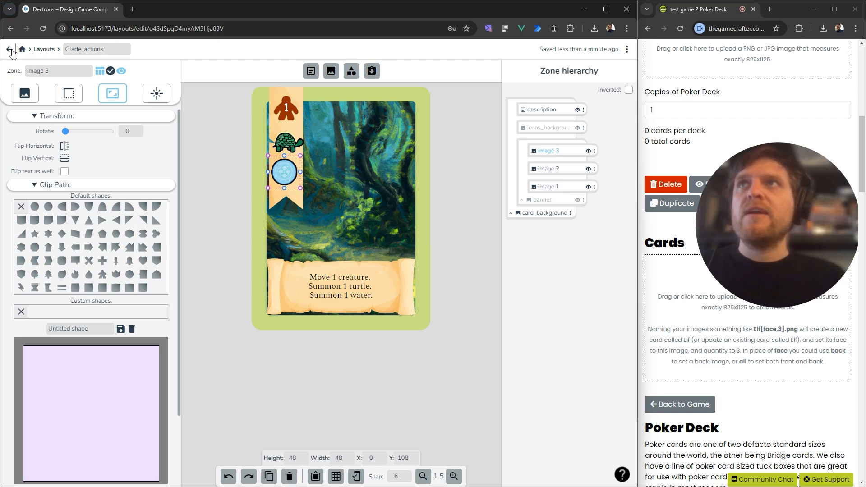
{"action": "left_click", "coordinate": [10, 49]}
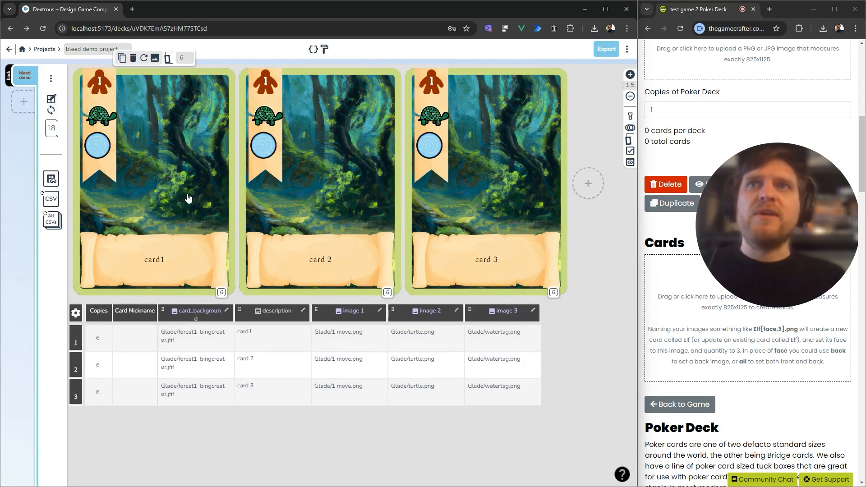
Step: Set the print page's bleed to 3.175 mm in Page setup
{"action": "left_click", "coordinate": [606, 49]}
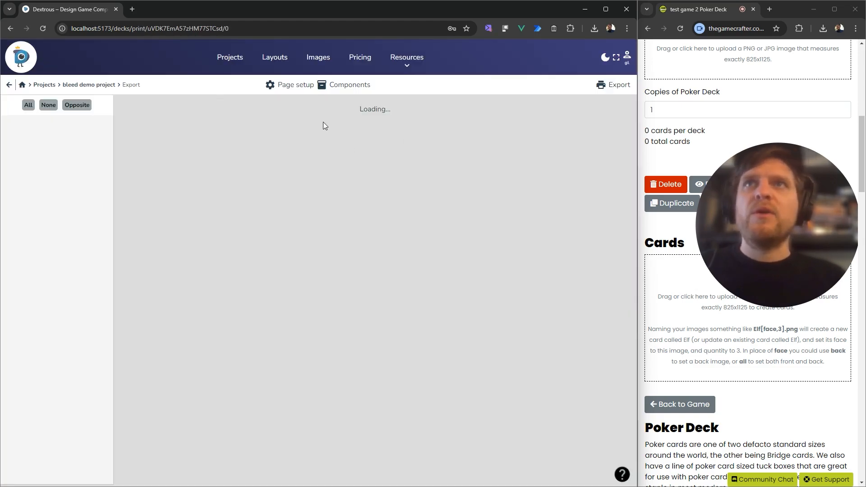
{"action": "left_click", "coordinate": [295, 84]}
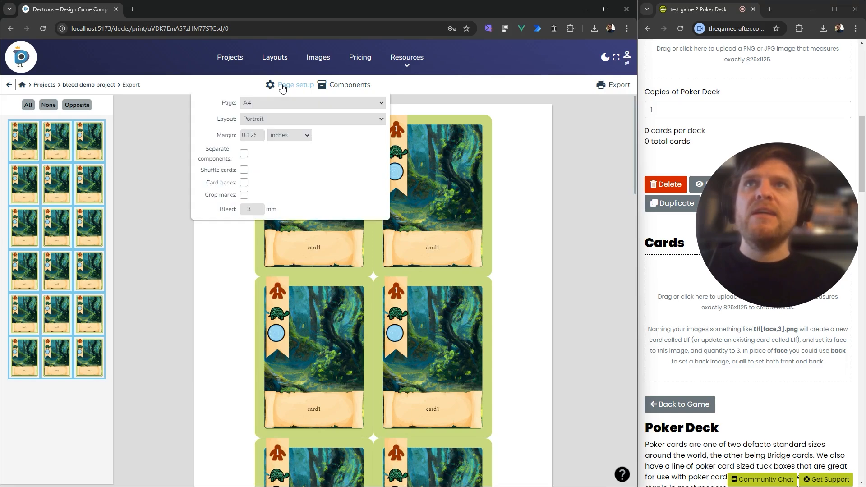
{"action": "left_click", "coordinate": [249, 209]}
{"action": "type", "text": ".179"}
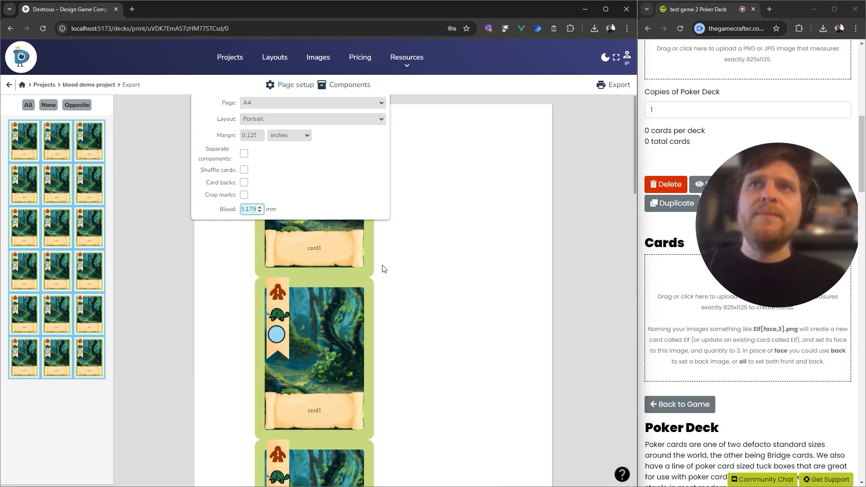
Step: Generate the deck as PNG images with card backs included
{"action": "left_click", "coordinate": [618, 85]}
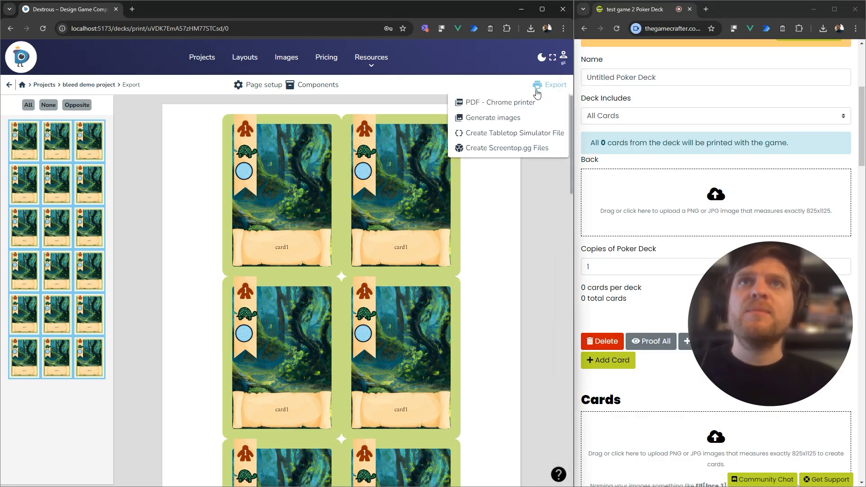
{"action": "left_click", "coordinate": [493, 117]}
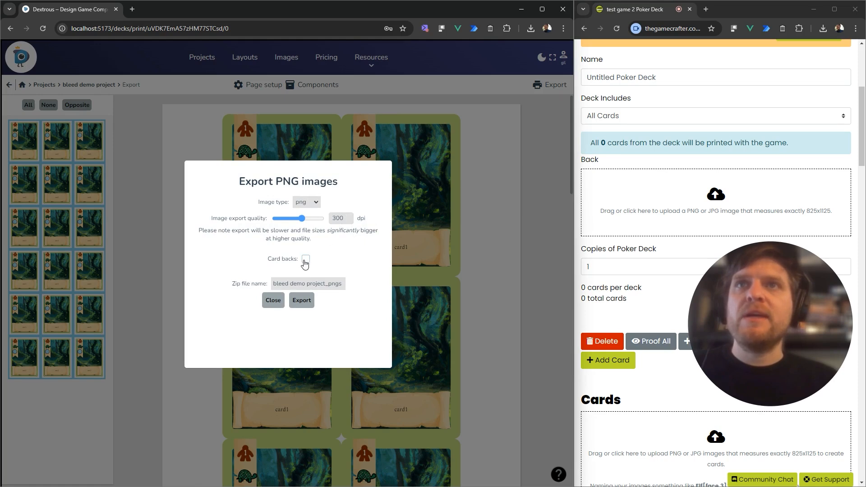
{"action": "left_click", "coordinate": [305, 259]}
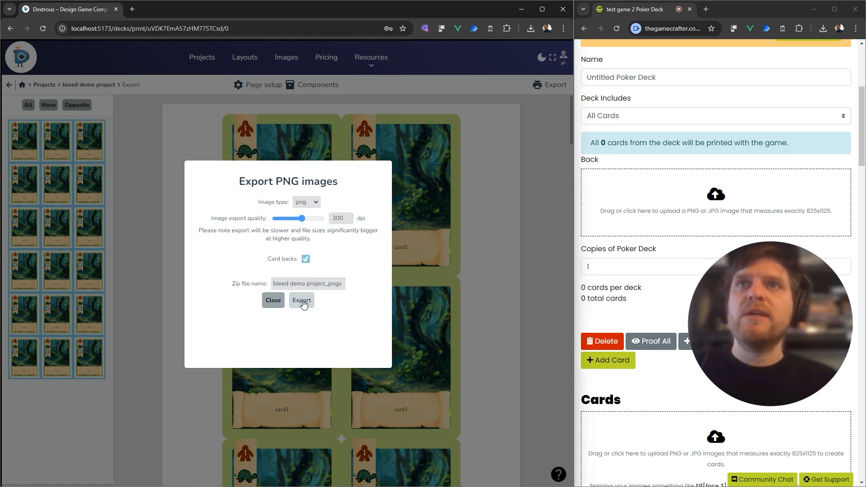
{"action": "left_click", "coordinate": [302, 301]}
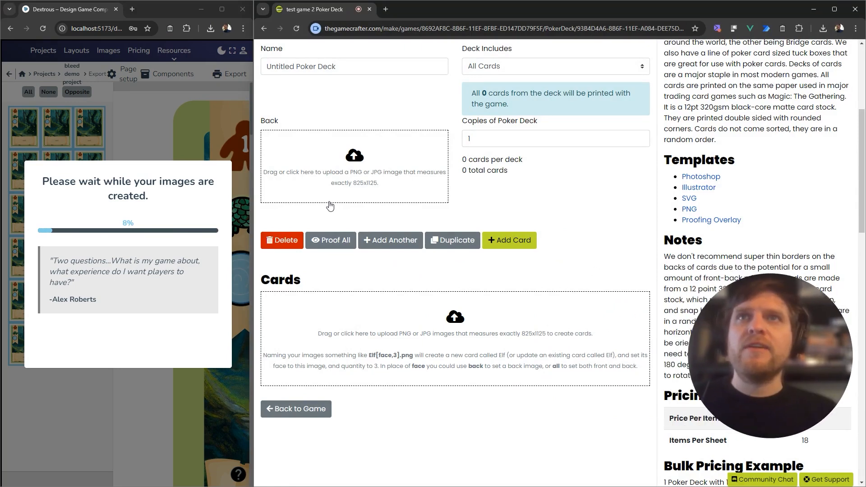
{"action": "mouse_move", "coordinate": [352, 186]}
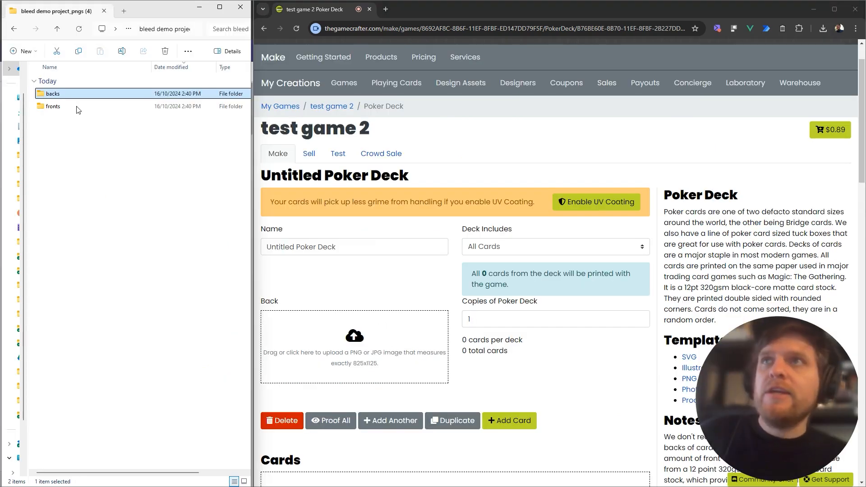
Step: Upload an exported back PNG as the deck's back and approve its proof
{"action": "double_click", "coordinate": [52, 93]}
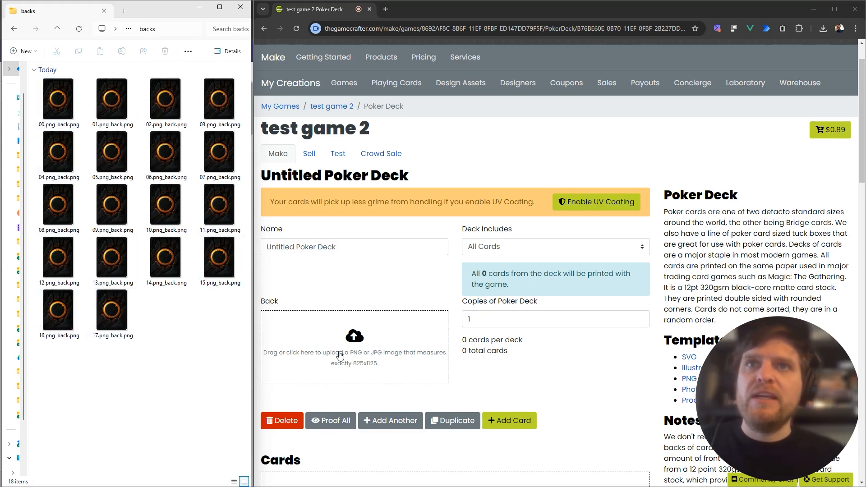
{"action": "left_click", "coordinate": [219, 258]}
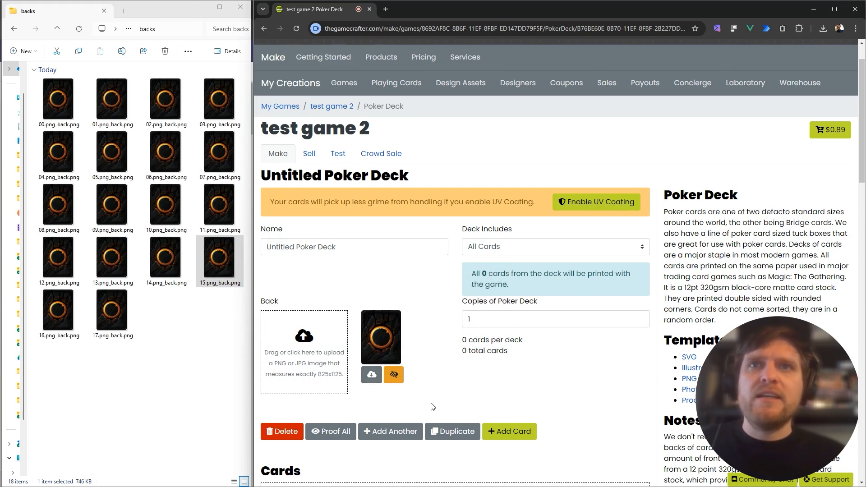
{"action": "mouse_move", "coordinate": [394, 375]}
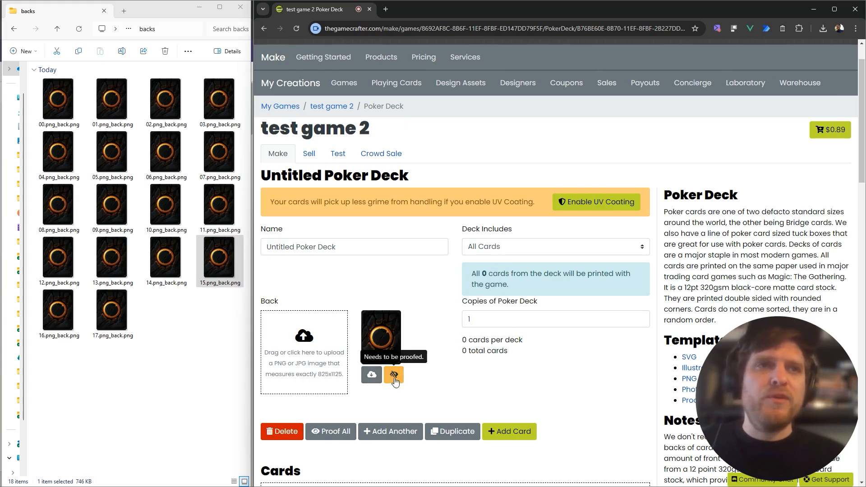
{"action": "left_click", "coordinate": [394, 374]}
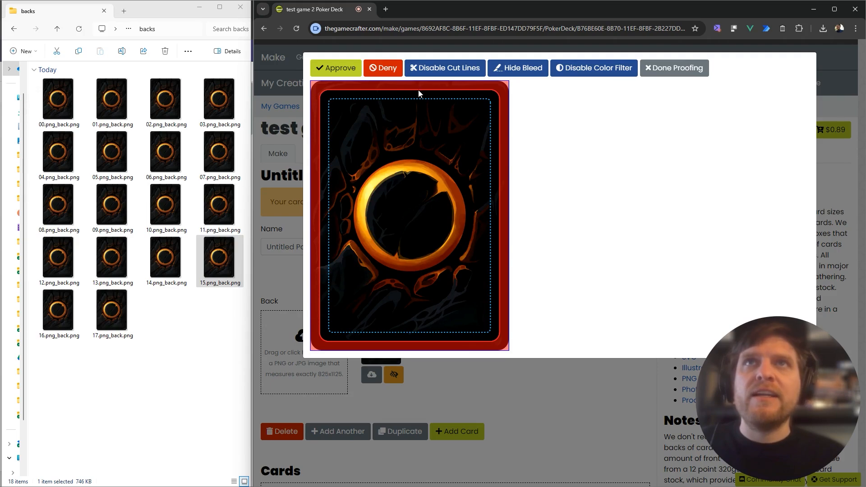
{"action": "mouse_move", "coordinate": [429, 55]}
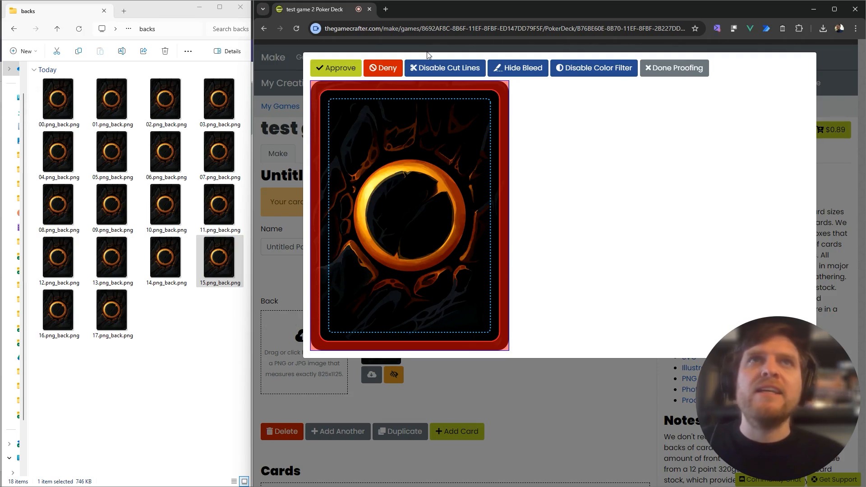
{"action": "left_click", "coordinate": [675, 67]}
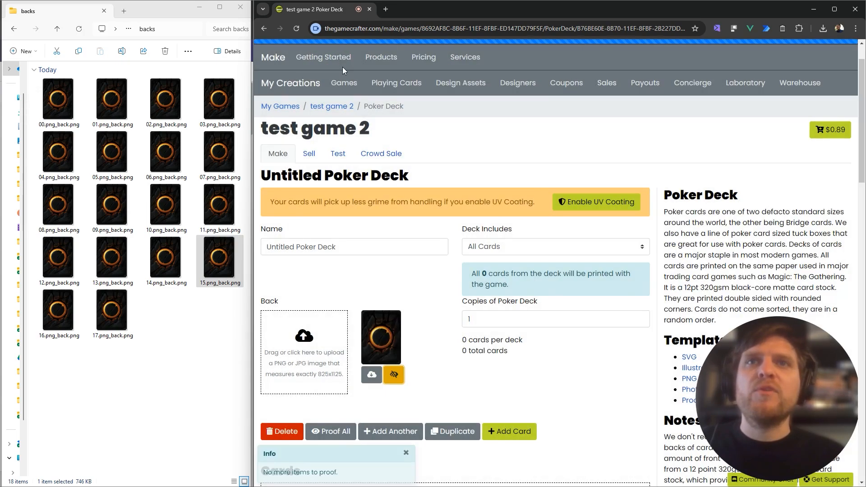
{"action": "scroll", "scroll_direction": "down", "scroll_amount": 3}
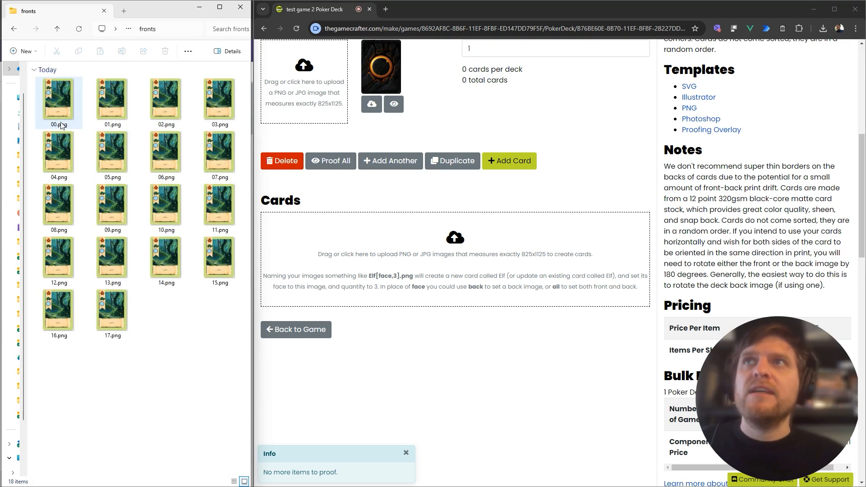
Step: Select all 18 front PNGs (00–17) and upload them as the deck's cards
{"action": "left_click", "coordinate": [58, 100]}
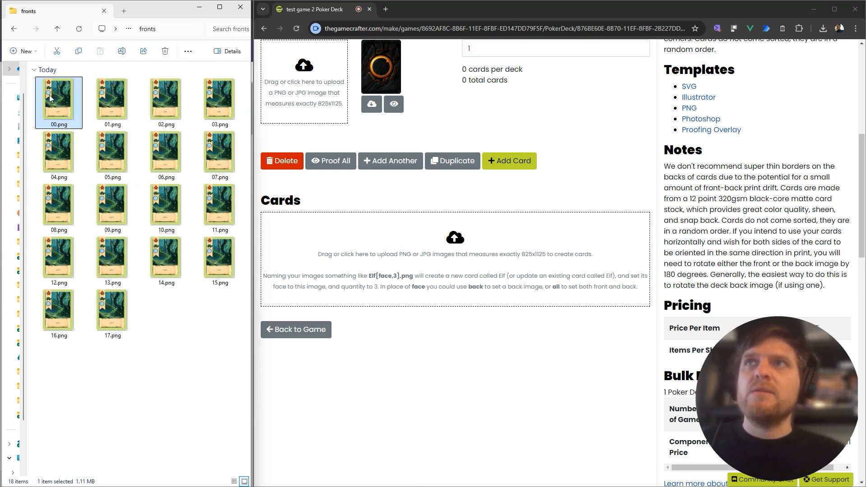
{"action": "mouse_move", "coordinate": [113, 316]}
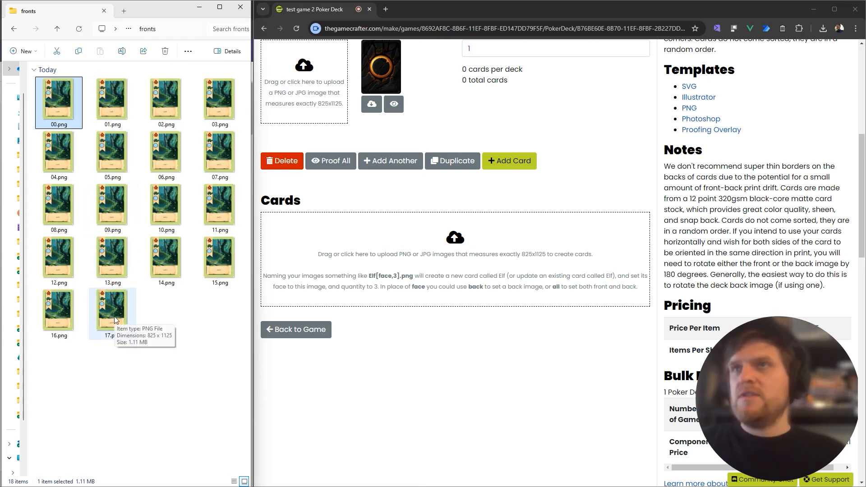
{"action": "key", "text": "ctrl+a"}
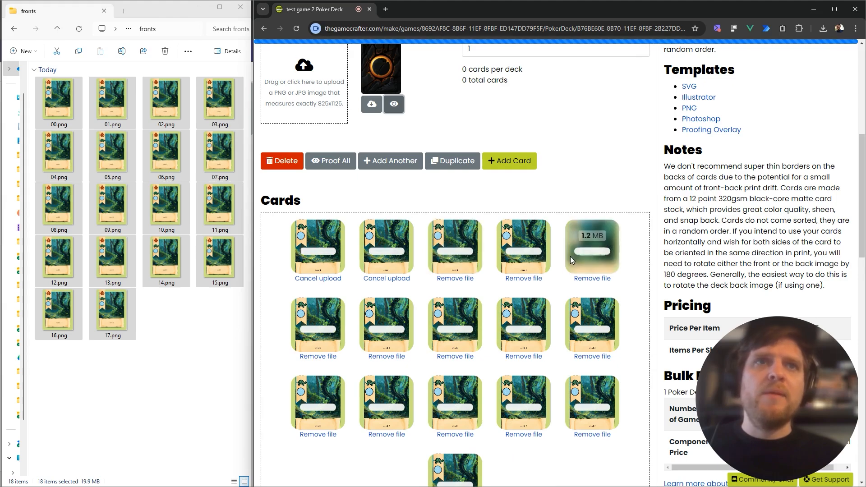
{"action": "scroll", "scroll_direction": "down", "scroll_amount": 3}
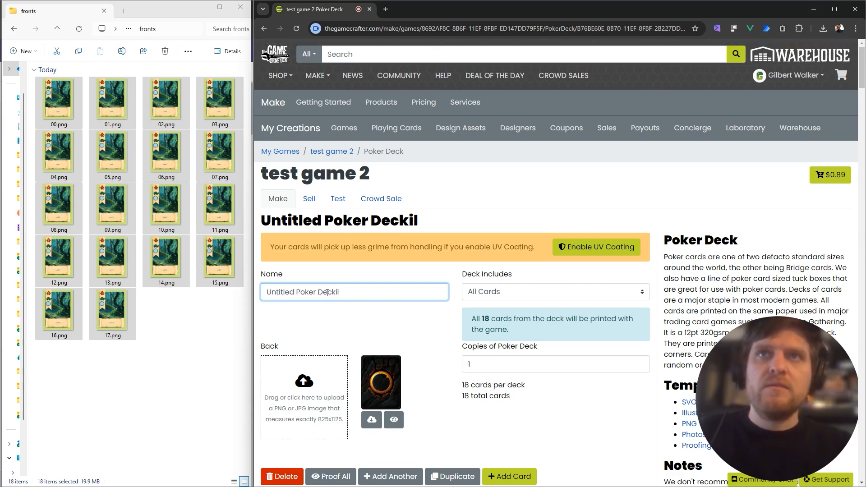
Step: Rename the deck from Untitled Poker Deck to 'gils test poker deck' and let it save
{"action": "type", "text": "gils tes"}
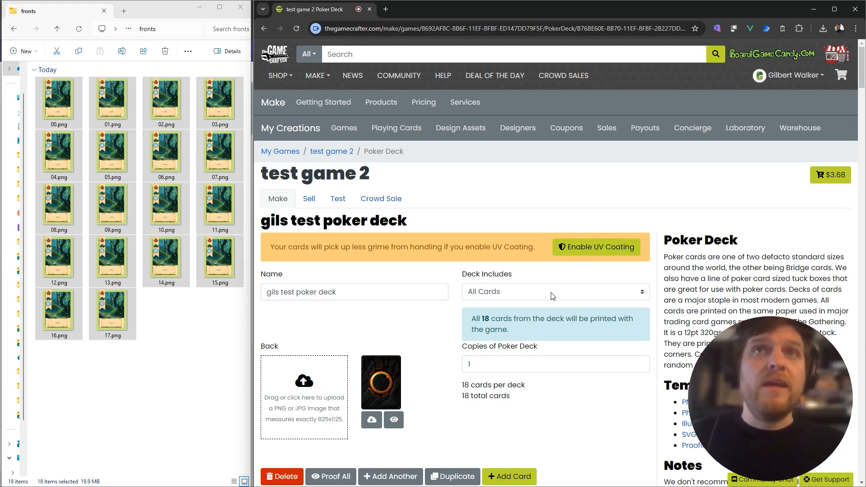
{"action": "mouse_move", "coordinate": [715, 218]}
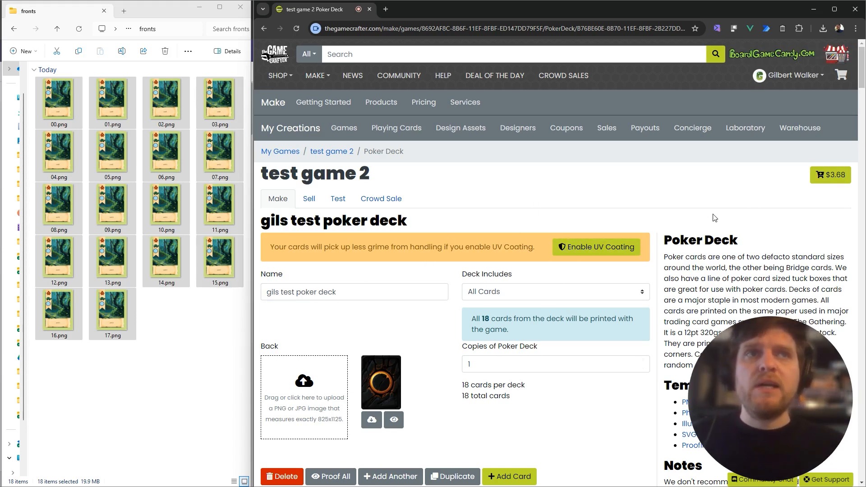
{"action": "mouse_move", "coordinate": [821, 177]}
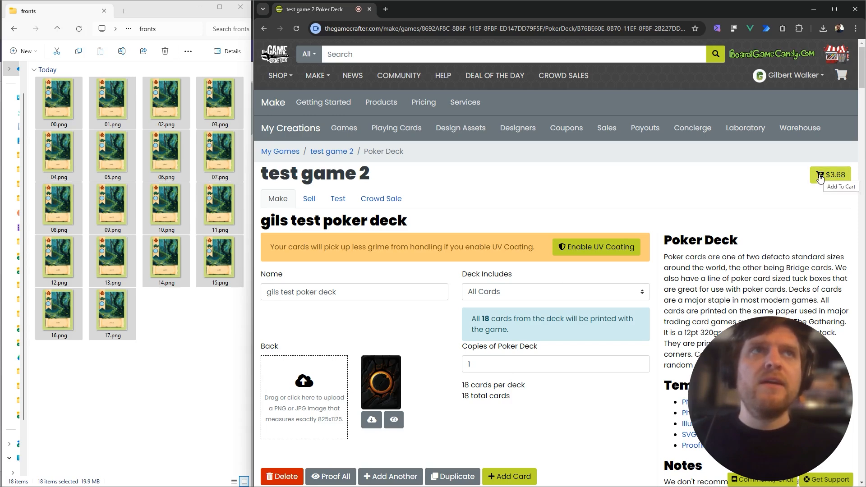
Step: Add test game 2 to the cart and view the cart showing it at $3.68
{"action": "left_click", "coordinate": [821, 175]}
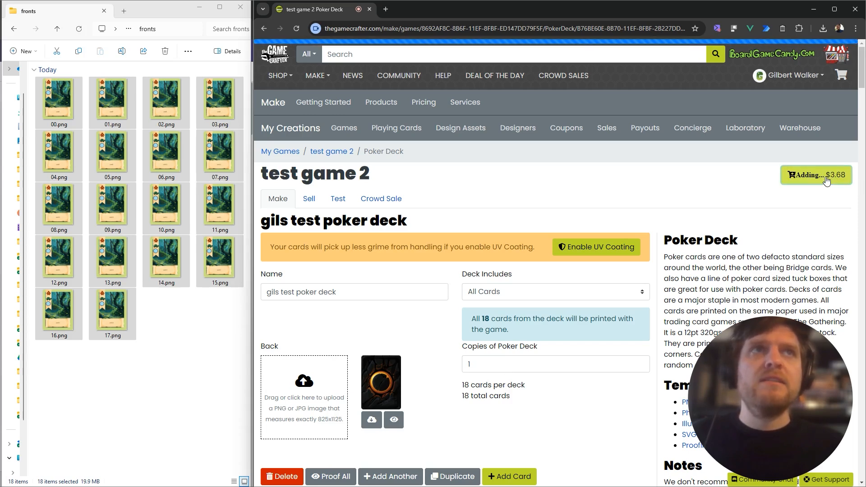
{"action": "left_click", "coordinate": [816, 175]}
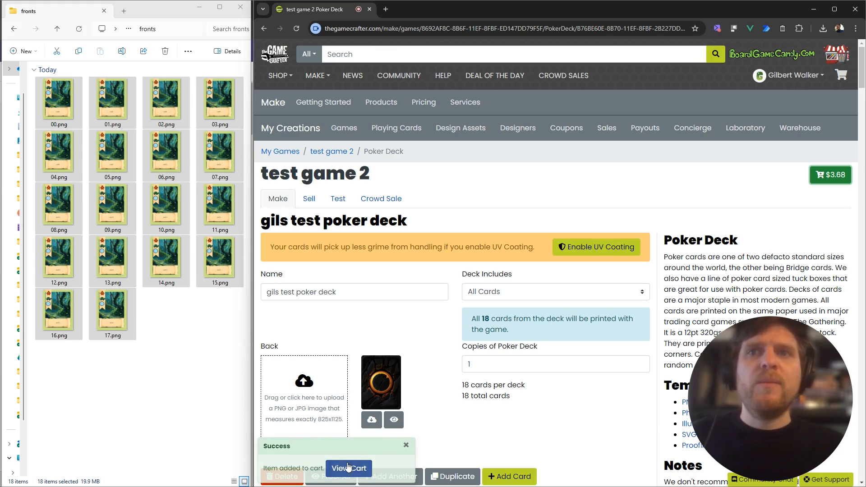
{"action": "left_click", "coordinate": [348, 468]}
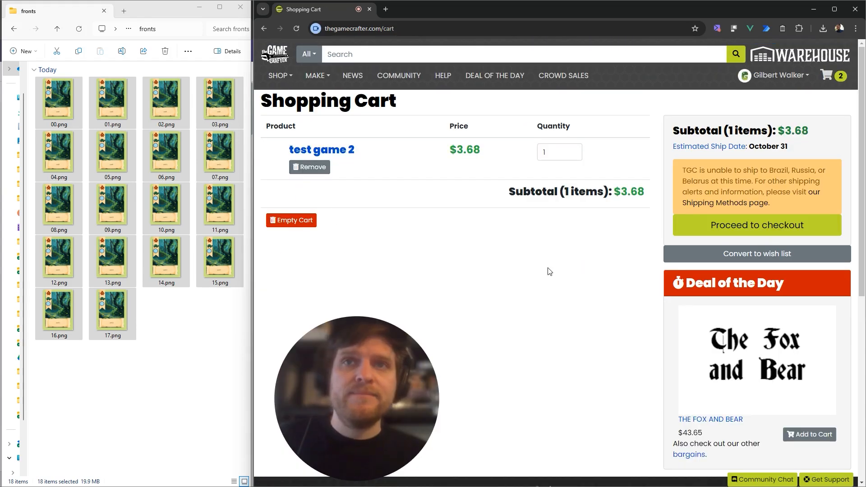
{"action": "mouse_move", "coordinate": [740, 266]}
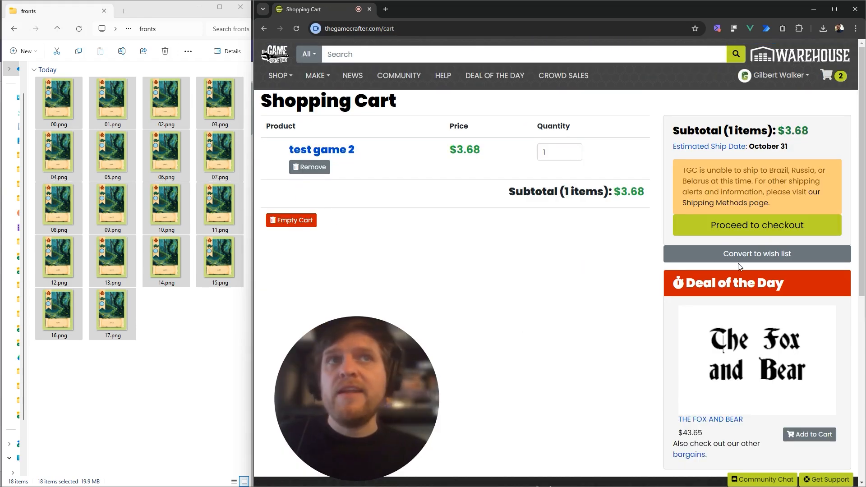